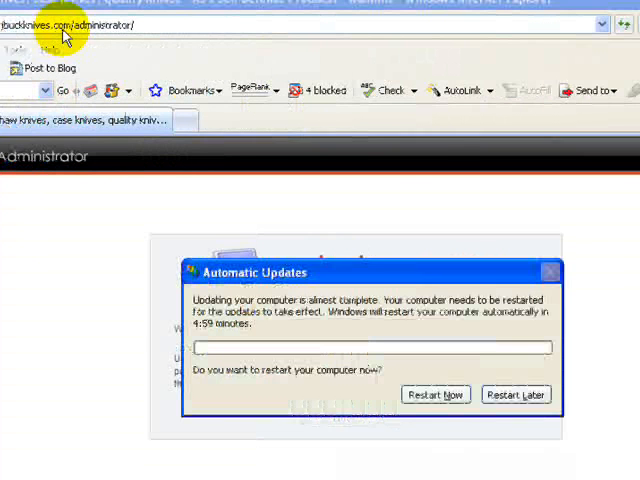
- Dismiss the Windows update prompt and log in to the Joomla administrator console
{"action": "left_click", "coordinate": [516, 394]}
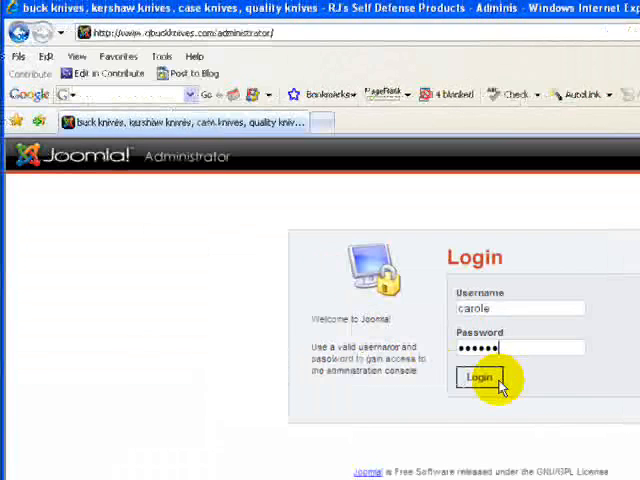
{"action": "mouse_move", "coordinate": [497, 323]}
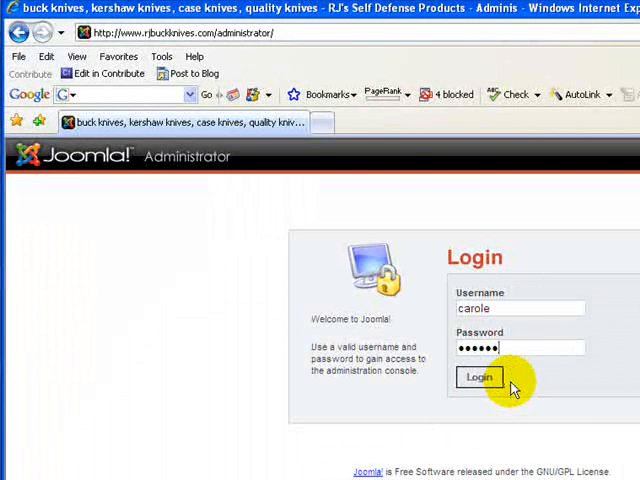
{"action": "left_click", "coordinate": [479, 377]}
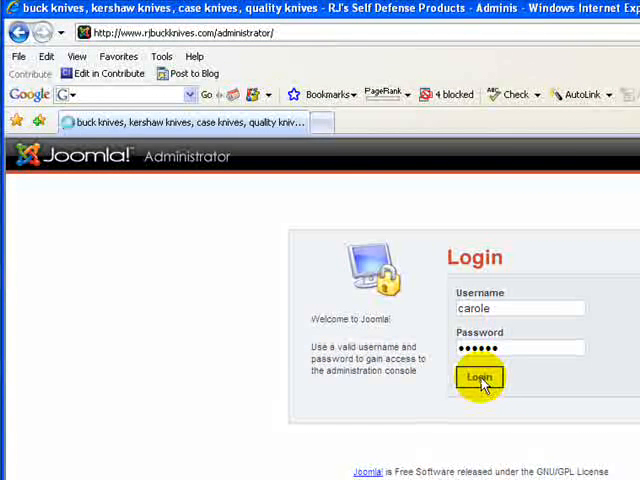
{"action": "left_click", "coordinate": [478, 377]}
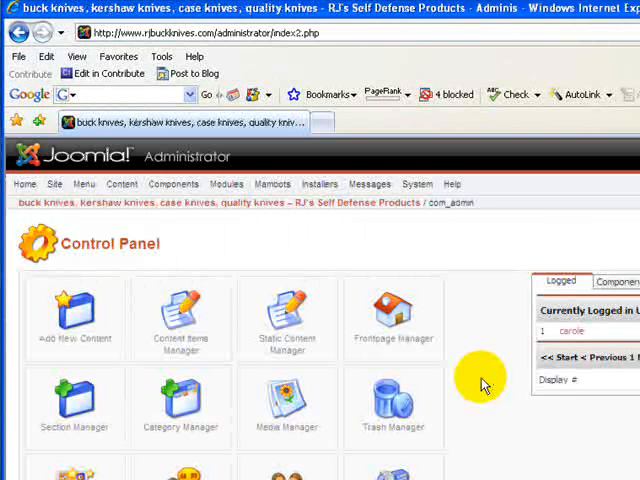
- Open VirtueMart from the Joomla Components menu
{"action": "left_click", "coordinate": [222, 183]}
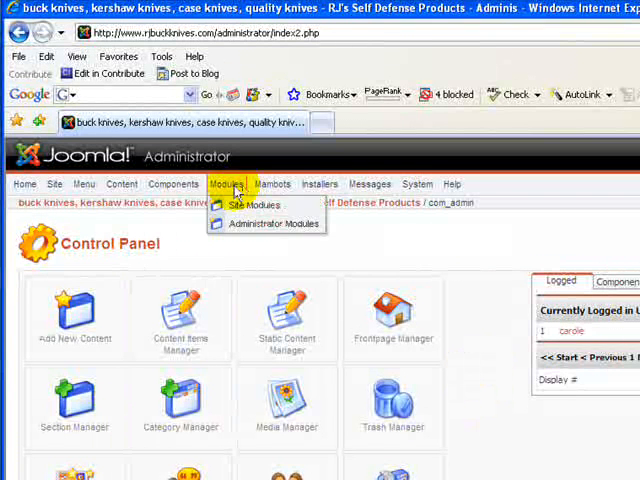
{"action": "left_click", "coordinate": [173, 184]}
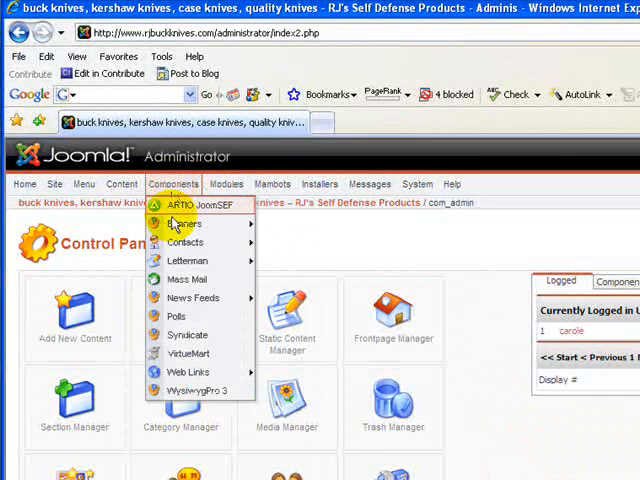
{"action": "left_click", "coordinate": [189, 353]}
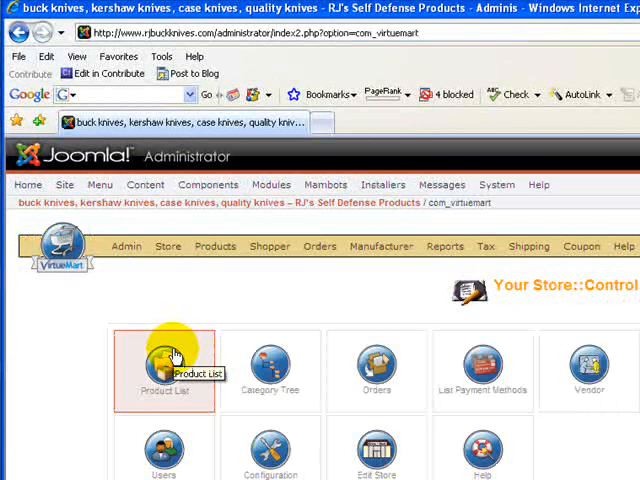
{"action": "mouse_move", "coordinate": [42, 367]}
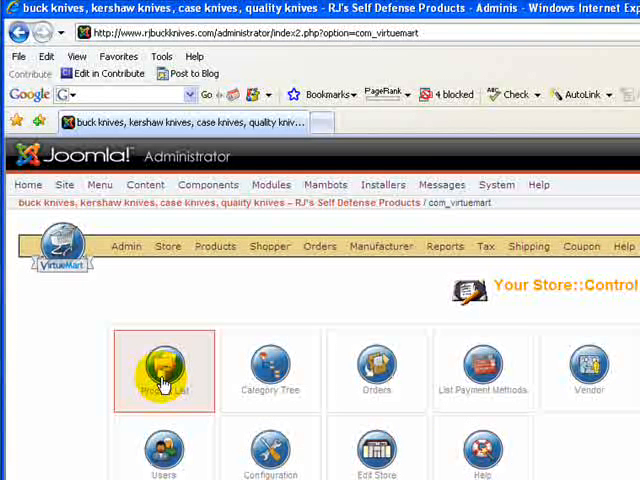
- Open VirtueMart's Product List and scroll through the existing knife products
{"action": "left_click", "coordinate": [163, 363]}
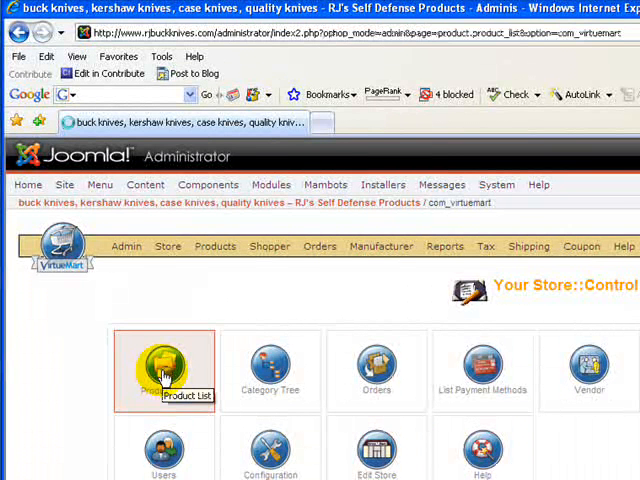
{"action": "left_click", "coordinate": [163, 365]}
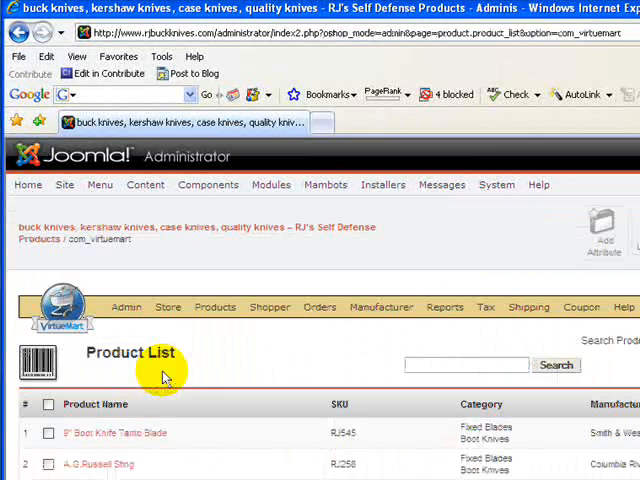
{"action": "scroll", "scroll_direction": "down", "scroll_amount": 3}
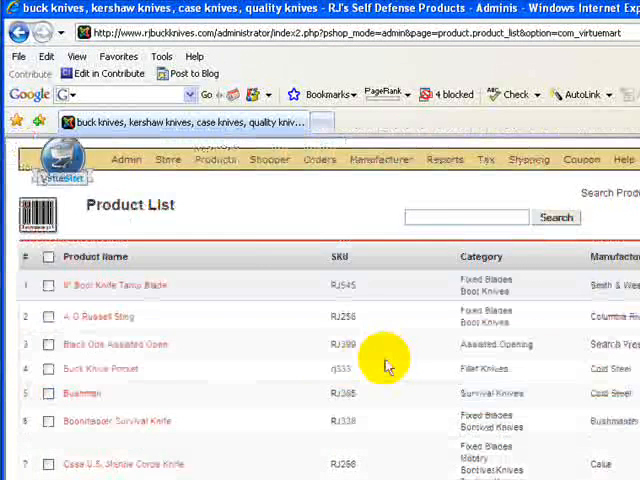
{"action": "scroll", "scroll_direction": "down", "scroll_amount": 3}
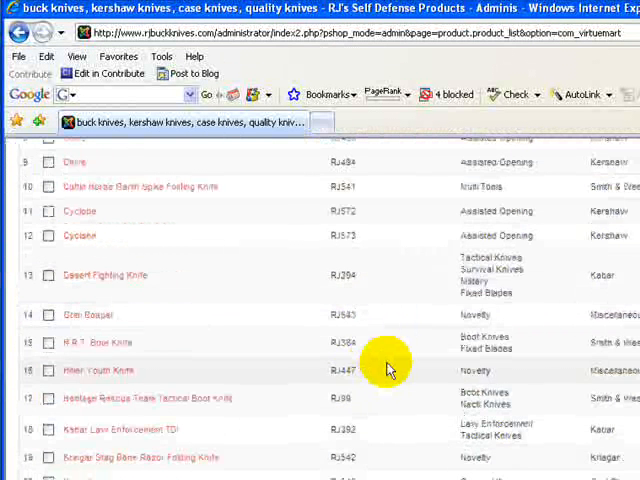
{"action": "scroll", "scroll_direction": "up", "scroll_amount": 3}
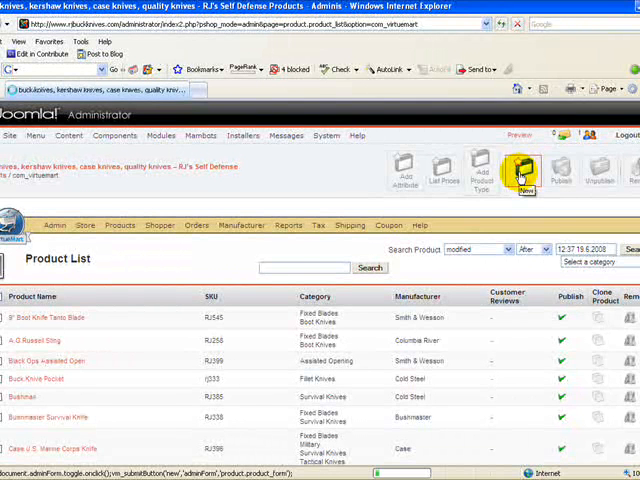
- Create a new product with Publish left checked and the SKU field active
{"action": "left_click", "coordinate": [521, 170]}
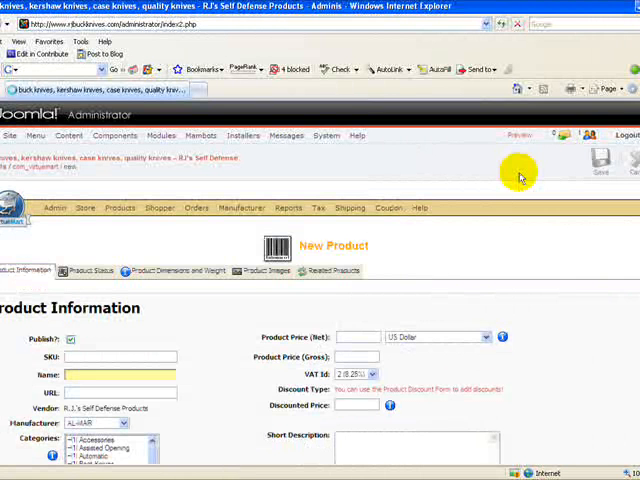
{"action": "mouse_move", "coordinate": [493, 219]}
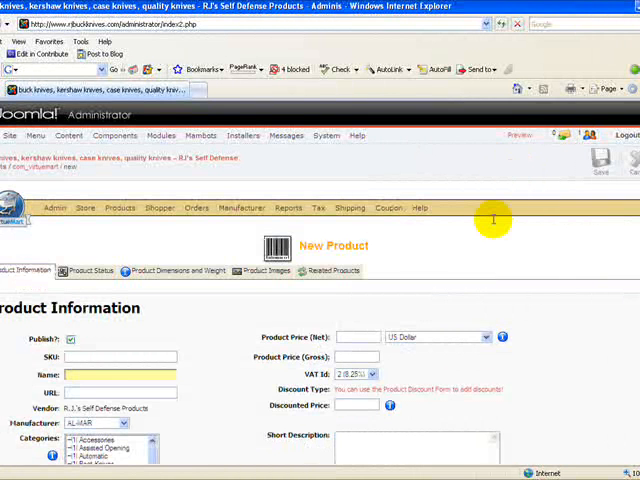
{"action": "scroll", "scroll_direction": "down", "scroll_amount": 3}
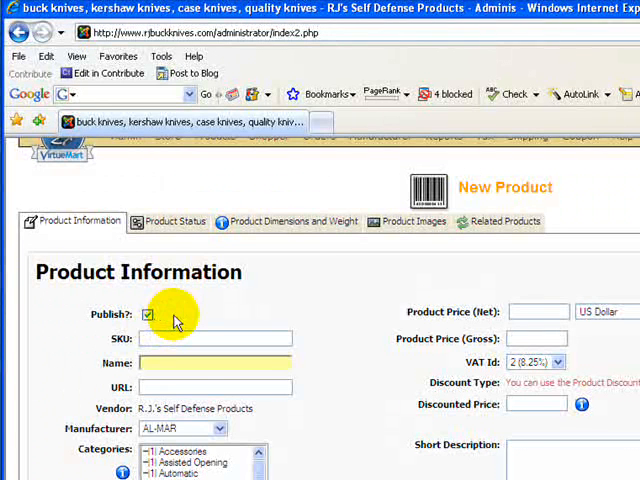
{"action": "left_click", "coordinate": [148, 315]}
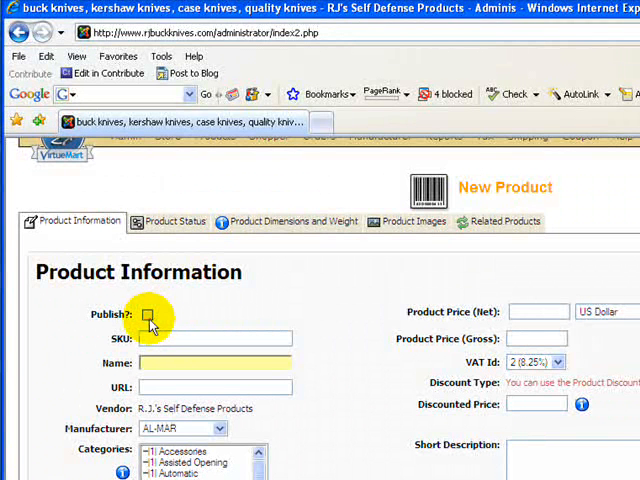
{"action": "left_click", "coordinate": [148, 315]}
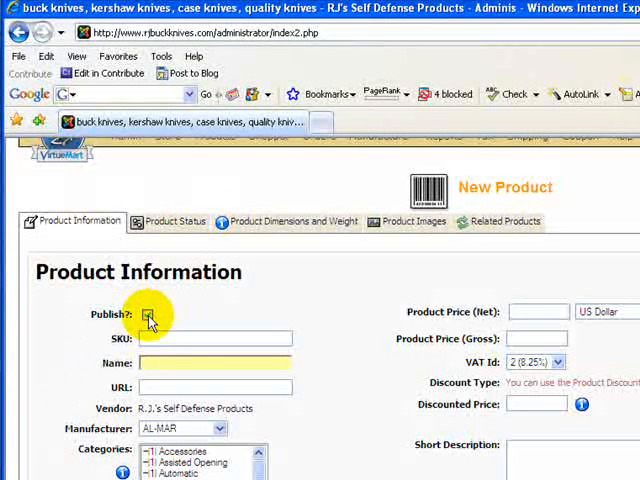
{"action": "left_click", "coordinate": [147, 314]}
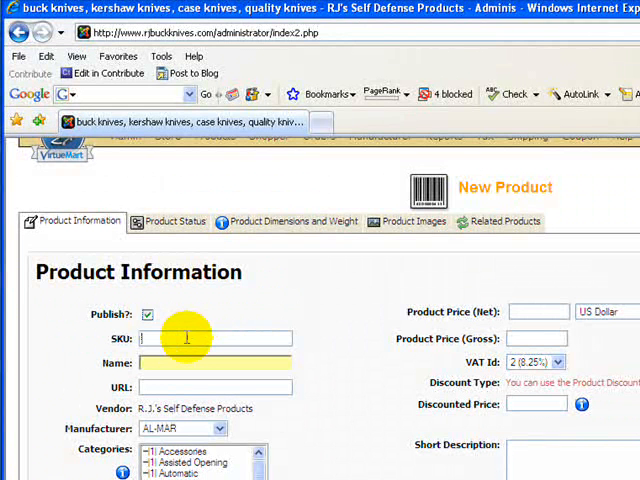
{"action": "type", "text": "y5"}
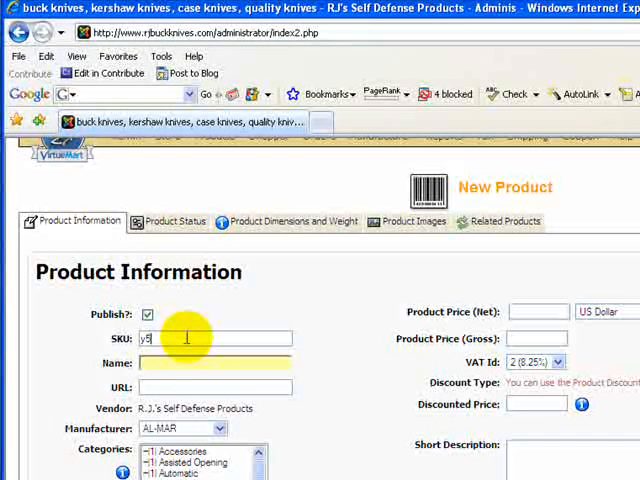
{"action": "type", "text": "55"}
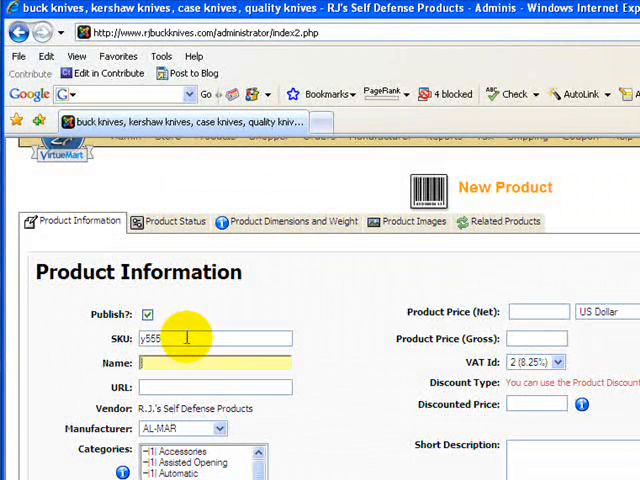
{"action": "type", "text": "Buck"}
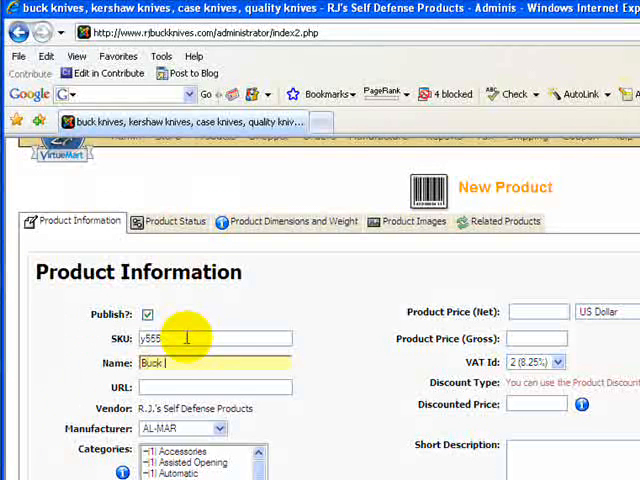
{"action": "type", "text": "Knives"}
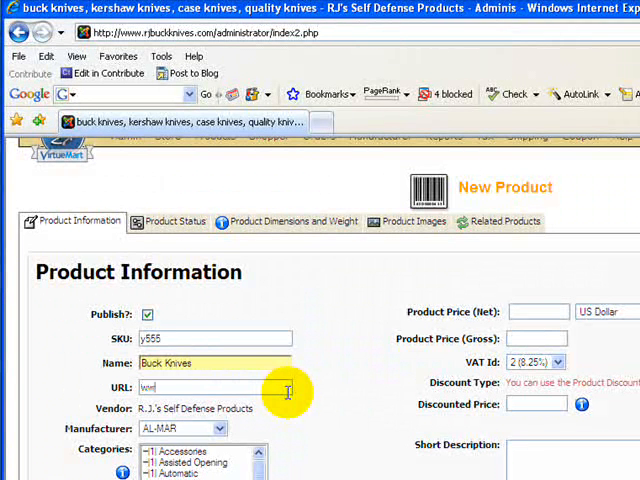
{"action": "type", "text": "www."}
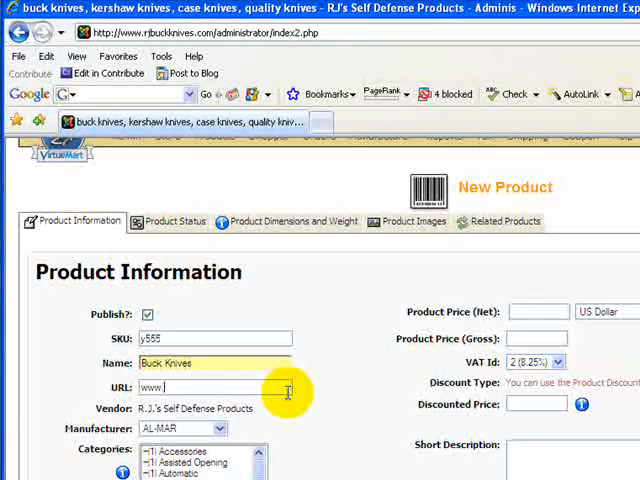
{"action": "type", "text": "buckknives.com"}
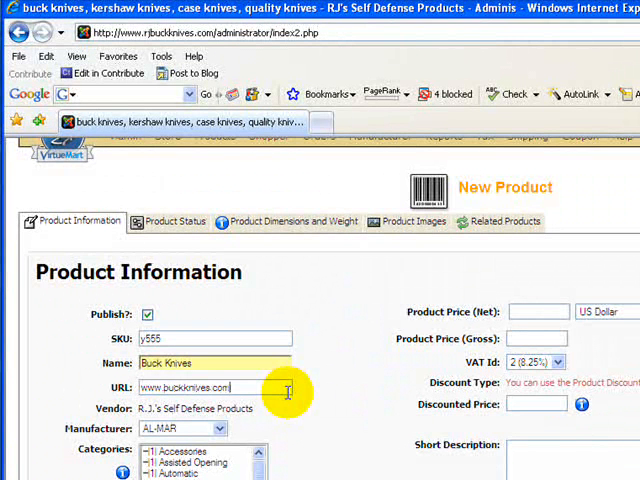
{"action": "triple_click", "coordinate": [200, 388]}
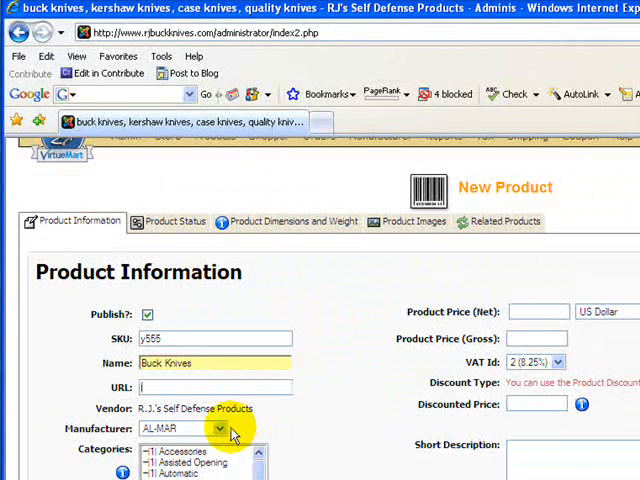
- Choose Cold Steel as the product's manufacturer
{"action": "left_click", "coordinate": [218, 428]}
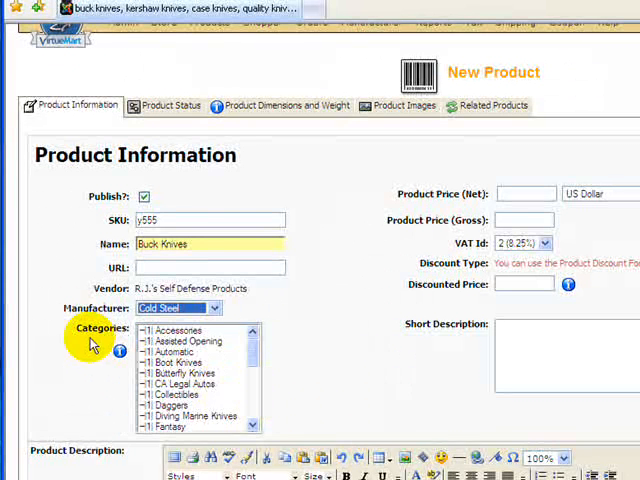
{"action": "mouse_move", "coordinate": [248, 388]}
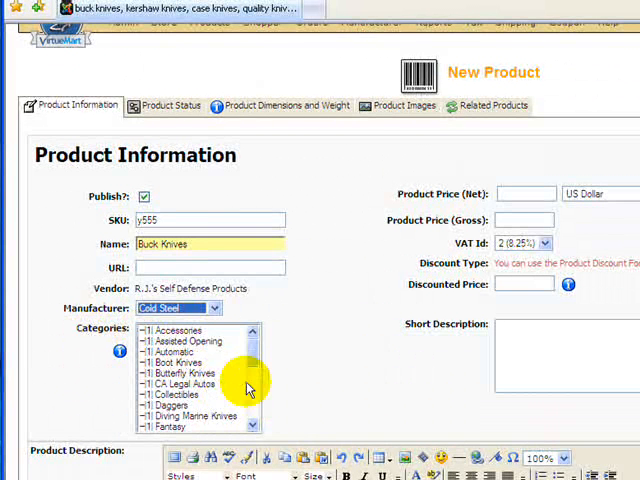
- Select product categories such as Fillet Knives and Folders in the Categories list
{"action": "scroll", "scroll_direction": "down", "scroll_amount": 3}
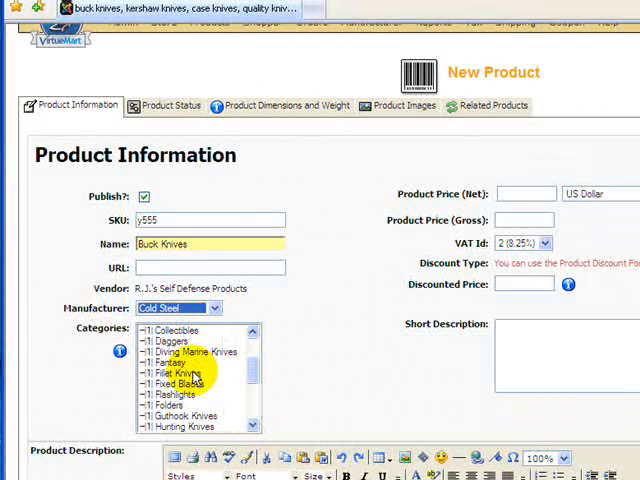
{"action": "left_click", "coordinate": [178, 372]}
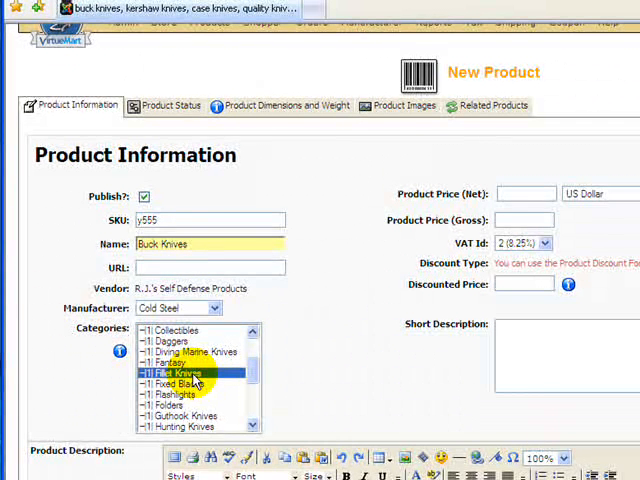
{"action": "mouse_move", "coordinate": [190, 427]}
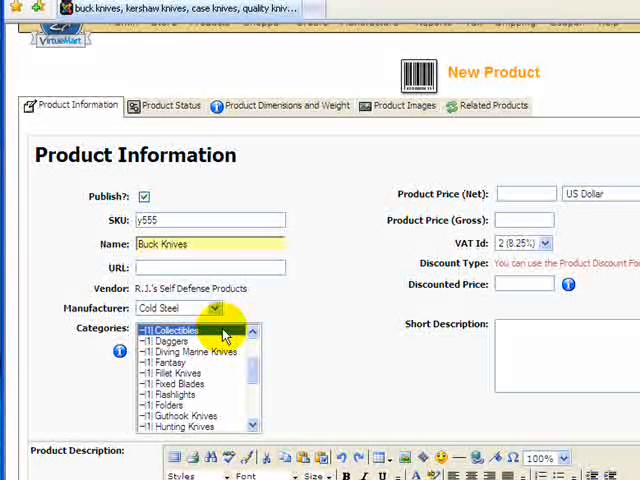
{"action": "left_click", "coordinate": [175, 372]}
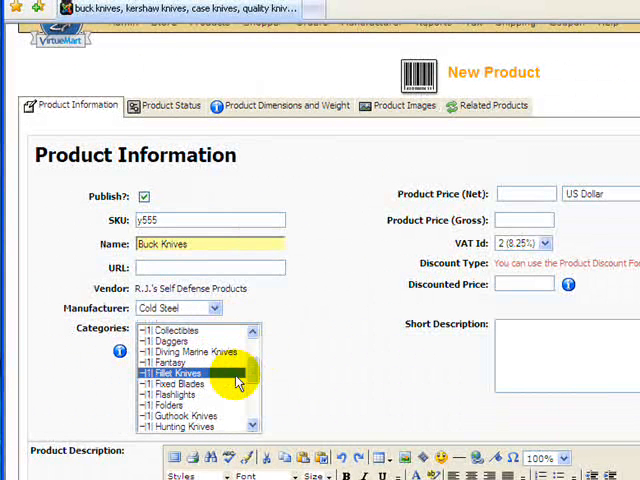
{"action": "left_click", "coordinate": [170, 405]}
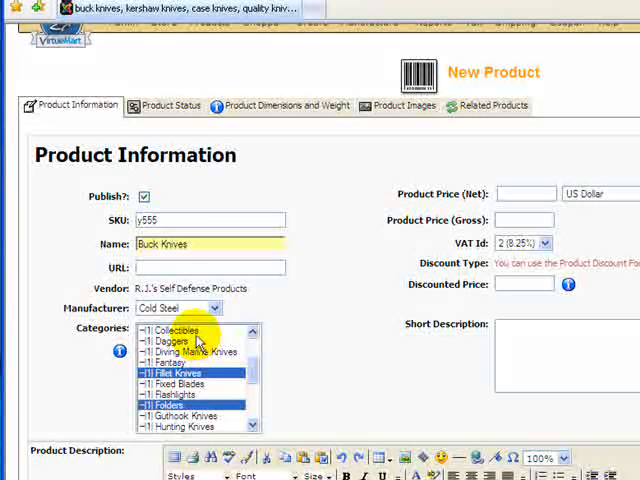
{"action": "left_click", "coordinate": [170, 341]}
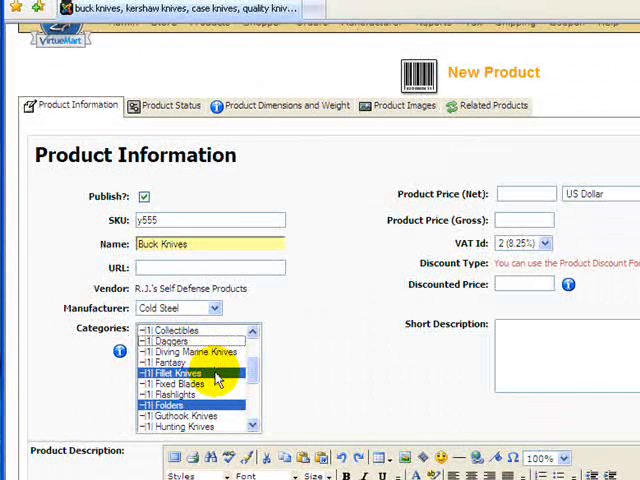
{"action": "left_click", "coordinate": [167, 405]}
{"action": "type", "text": "25"}
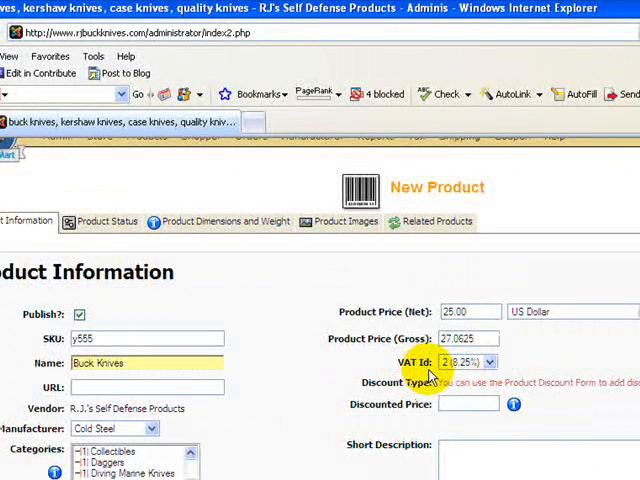
{"action": "mouse_move", "coordinate": [470, 375]}
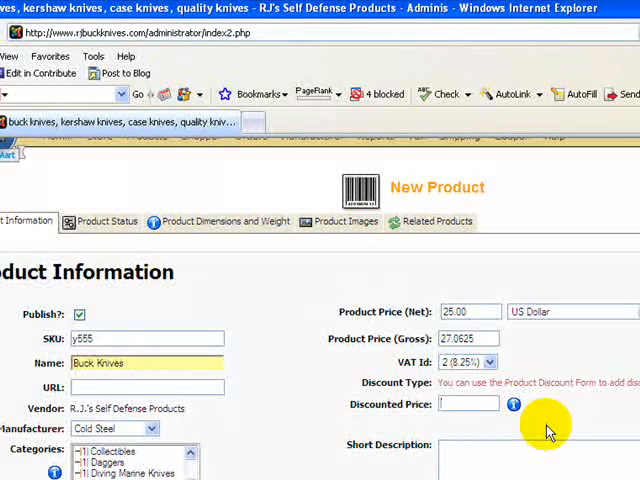
{"action": "mouse_move", "coordinate": [575, 440]}
{"action": "type", "text": "enter short description of this product."}
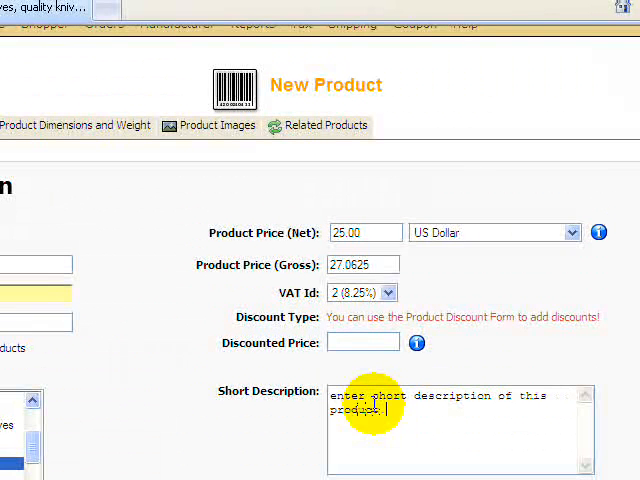
{"action": "mouse_move", "coordinate": [605, 415]}
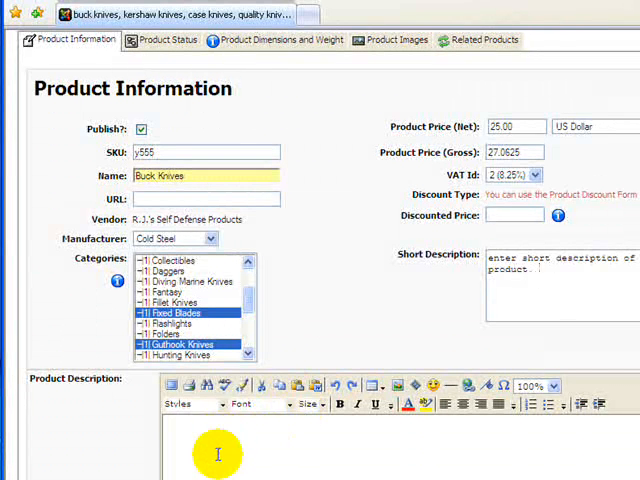
- Select the word 'Enter' in the long product description
{"action": "scroll", "scroll_direction": "down", "scroll_amount": 3}
{"action": "type", "text": "Enter your long product description here"}
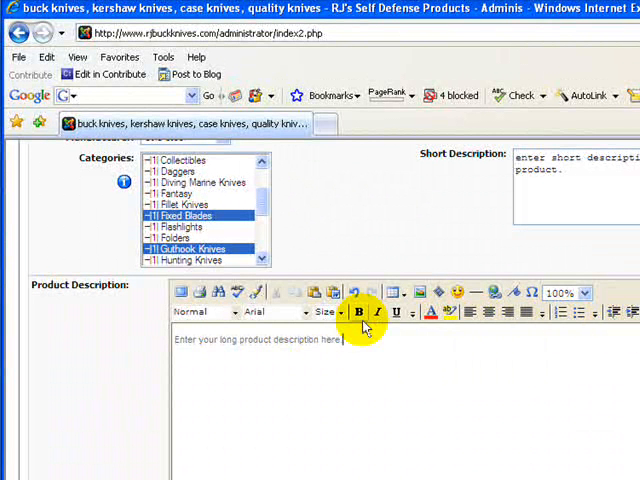
{"action": "double_click", "coordinate": [185, 339]}
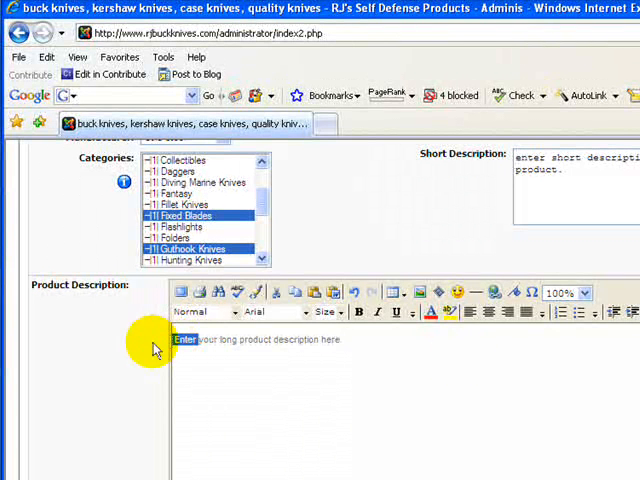
{"action": "mouse_move", "coordinate": [503, 350]}
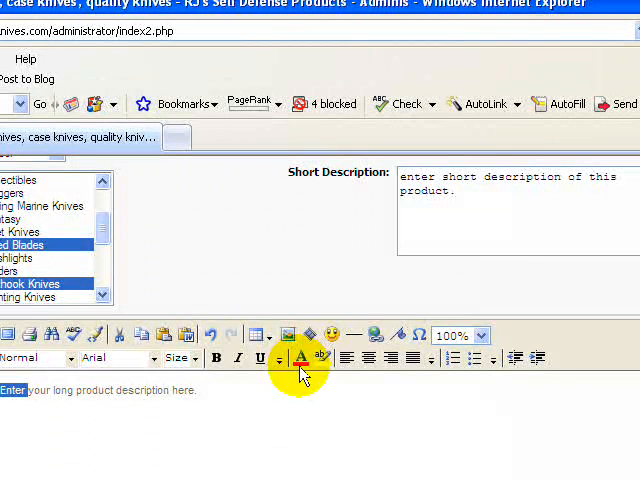
- Color the word 'Enter' dark blue (#0000cc) in the long description
{"action": "left_click", "coordinate": [301, 360]}
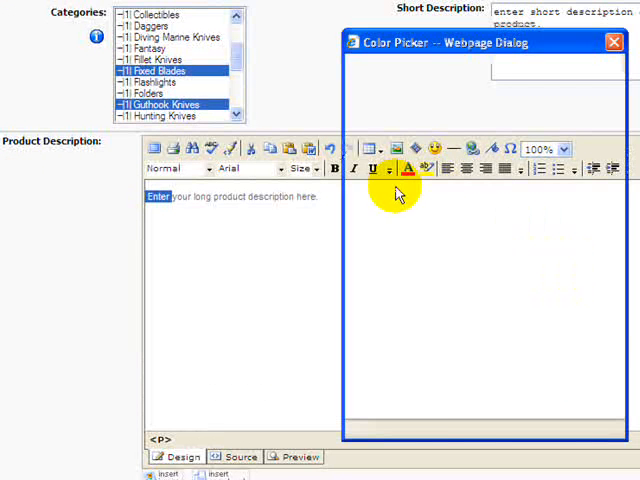
{"action": "left_click", "coordinate": [390, 170]}
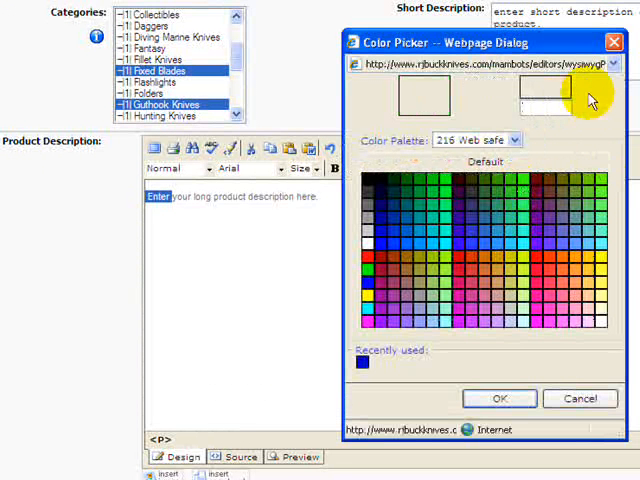
{"action": "left_click", "coordinate": [420, 232]}
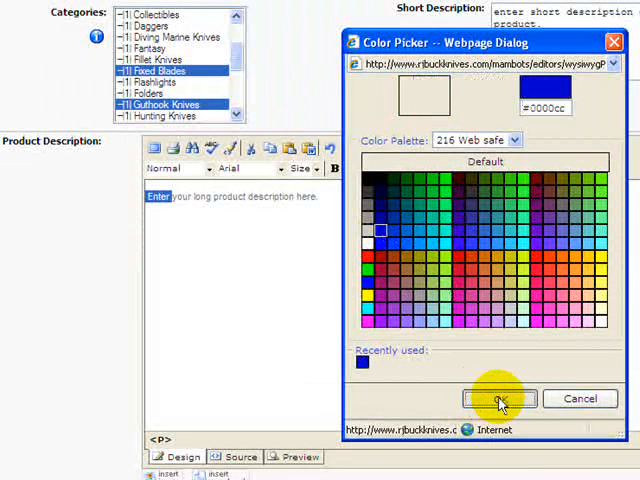
{"action": "left_click", "coordinate": [498, 398]}
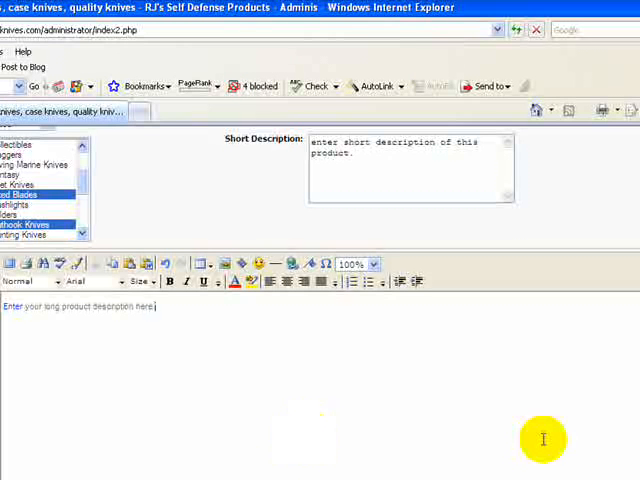
{"action": "mouse_move", "coordinate": [251, 325]}
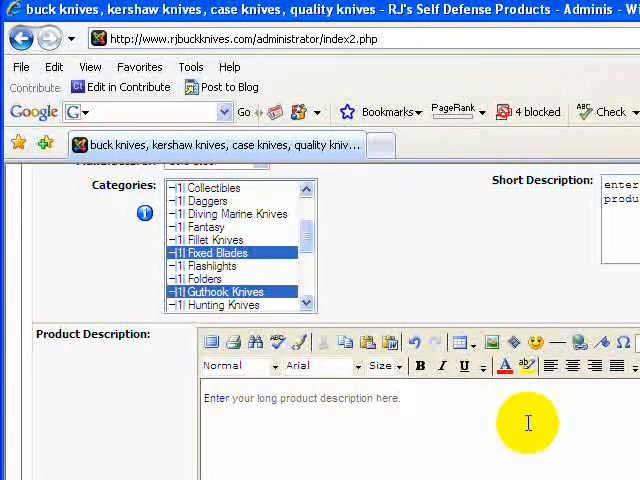
{"action": "left_click", "coordinate": [400, 398]}
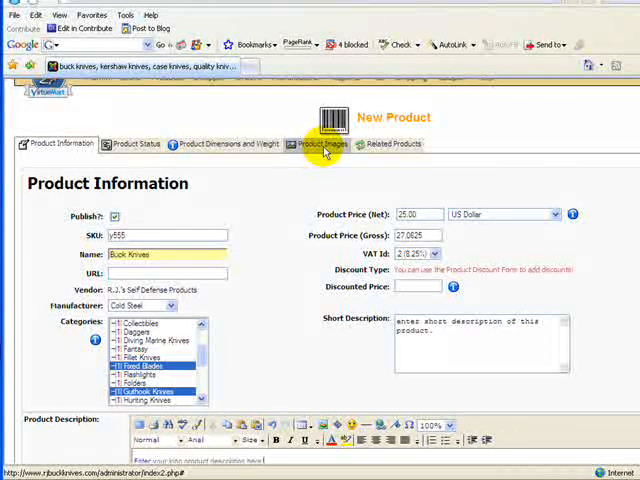
{"action": "left_click", "coordinate": [320, 144]}
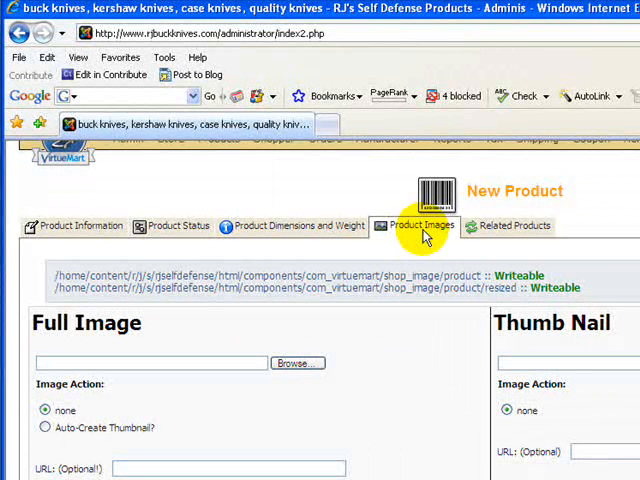
{"action": "mouse_move", "coordinate": [422, 258]}
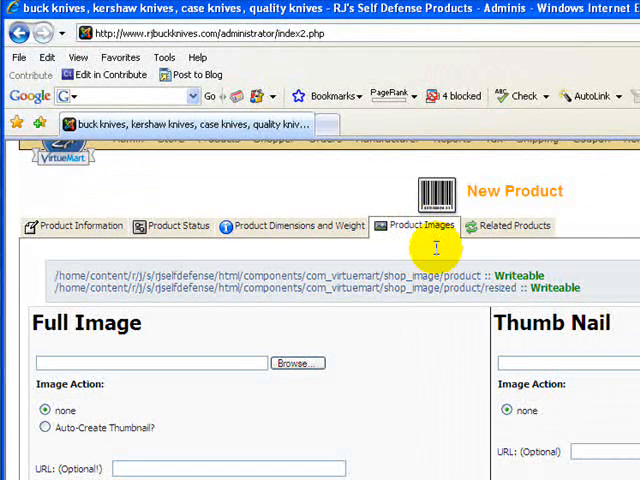
{"action": "mouse_move", "coordinate": [372, 258]}
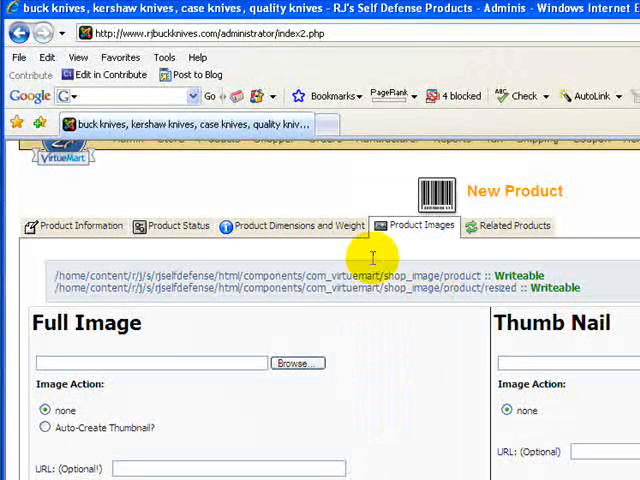
- Switch the New Product form to its Product Images tab
{"action": "left_click", "coordinate": [297, 362]}
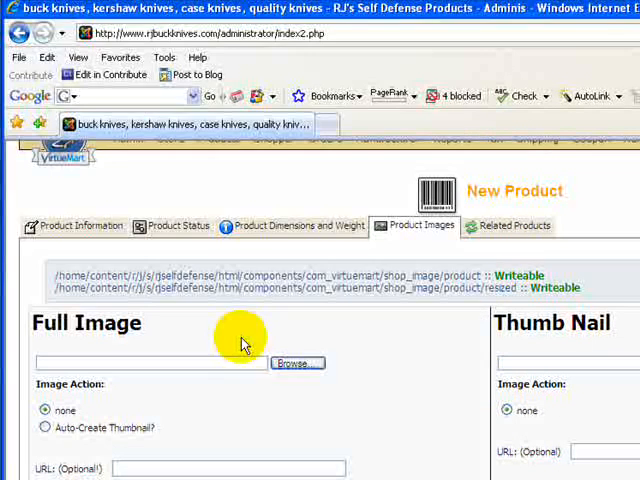
- Attach the knife image from the Desktop as the product's full image
{"action": "left_click", "coordinate": [298, 362]}
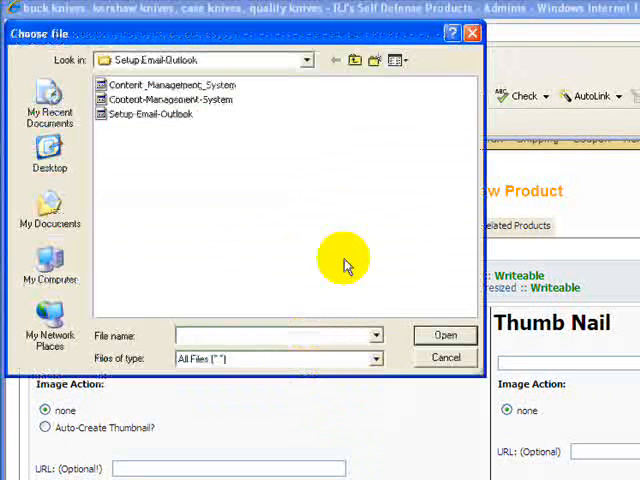
{"action": "mouse_move", "coordinate": [48, 155]}
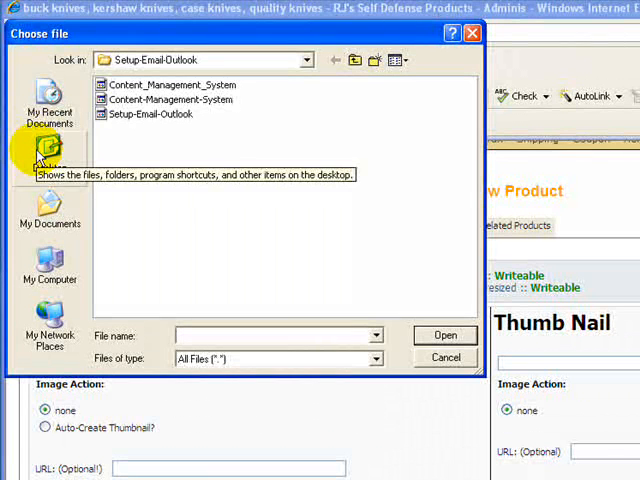
{"action": "left_click", "coordinate": [48, 152]}
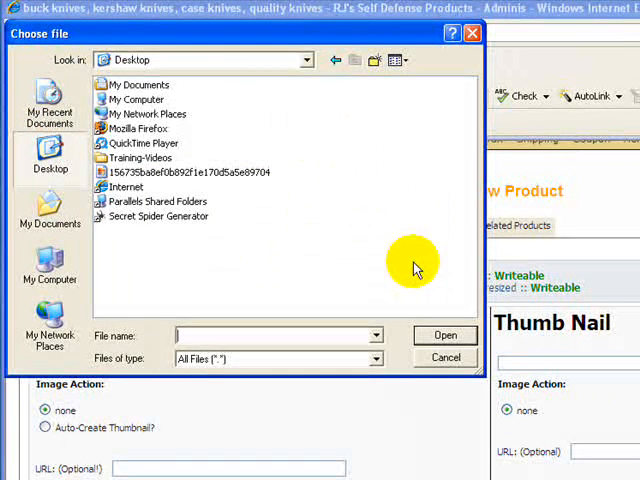
{"action": "mouse_move", "coordinate": [253, 168]}
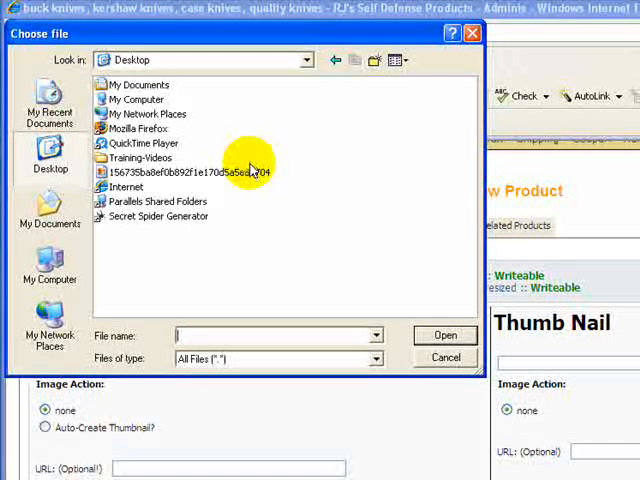
{"action": "left_click", "coordinate": [185, 172]}
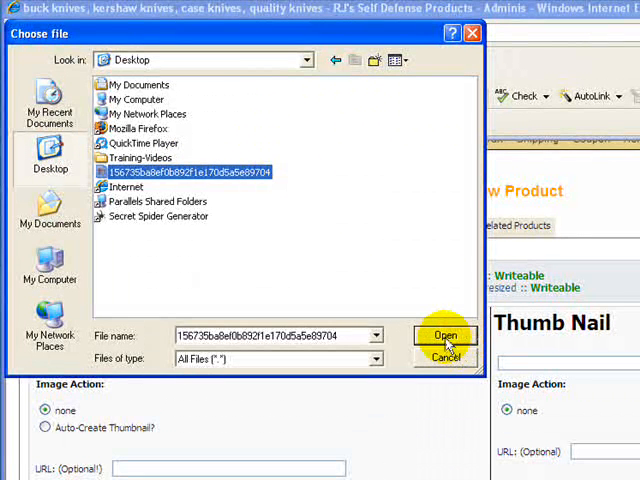
{"action": "left_click", "coordinate": [446, 335]}
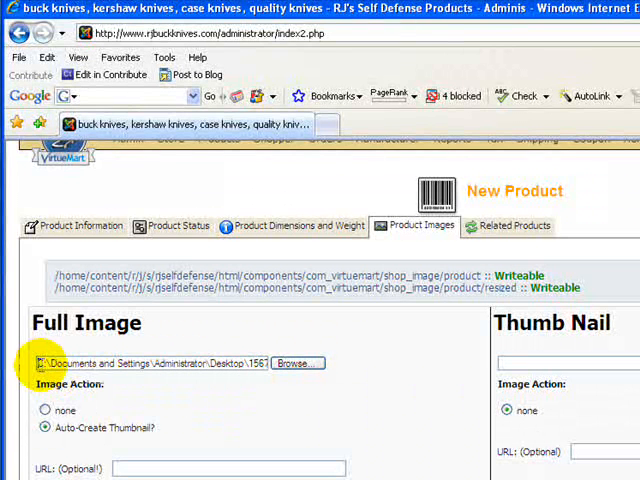
- Save the Buck Knives product with its uploaded image, opening the Product Add Results page
{"action": "triple_click", "coordinate": [145, 362]}
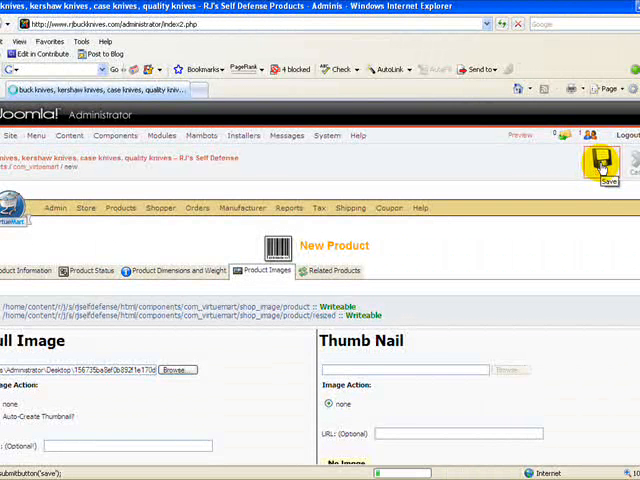
{"action": "left_click", "coordinate": [600, 160]}
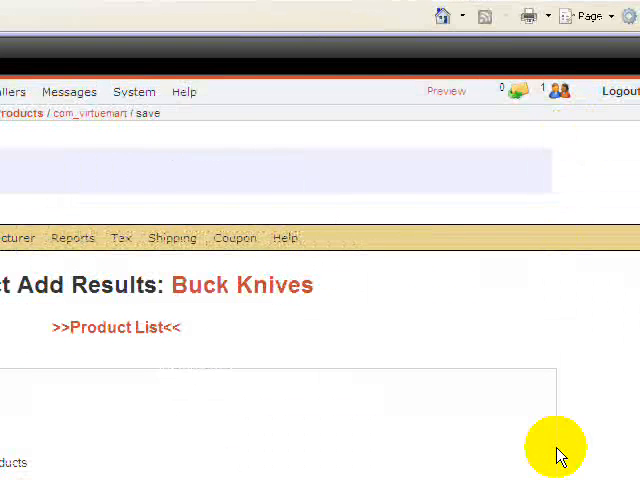
{"action": "mouse_move", "coordinate": [230, 443]}
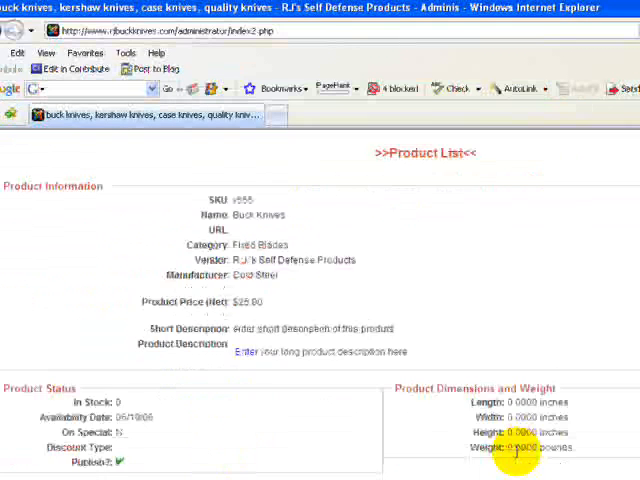
{"action": "scroll", "scroll_direction": "down", "scroll_amount": 3}
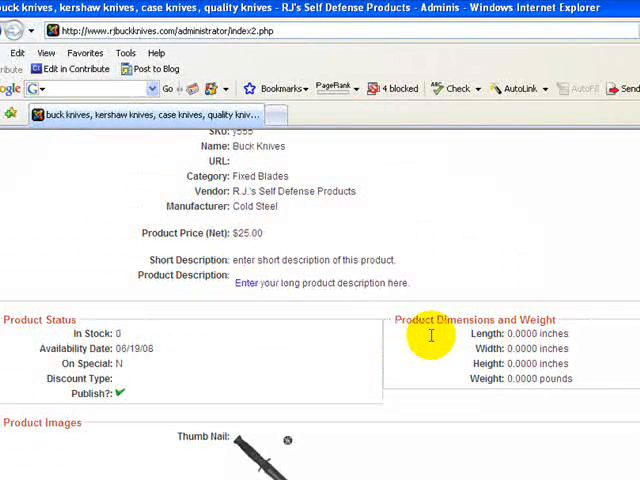
{"action": "scroll", "scroll_direction": "down", "scroll_amount": 3}
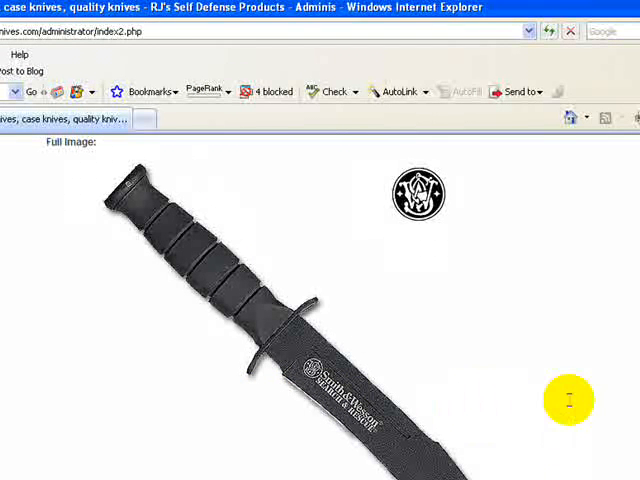
{"action": "scroll", "scroll_direction": "down", "scroll_amount": 3}
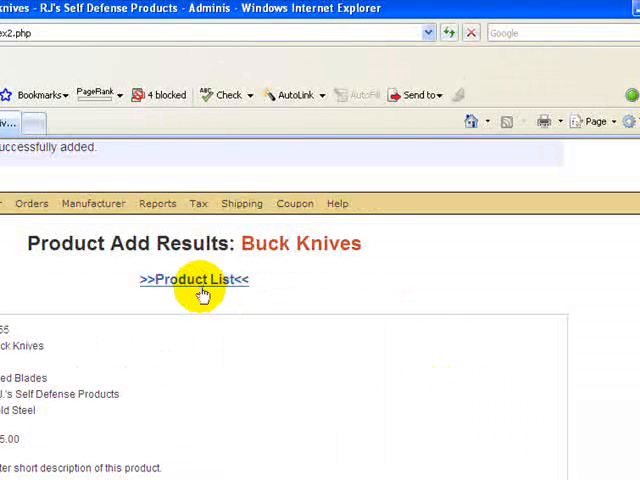
- Follow the >>Product List<< link back to the store's full product list
{"action": "left_click", "coordinate": [195, 279]}
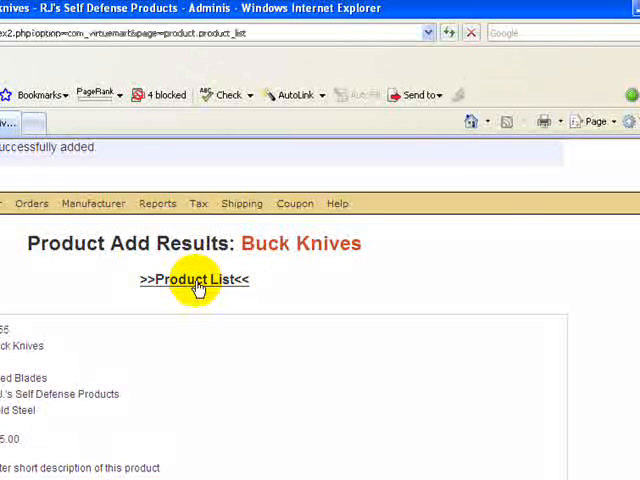
{"action": "left_click", "coordinate": [196, 279]}
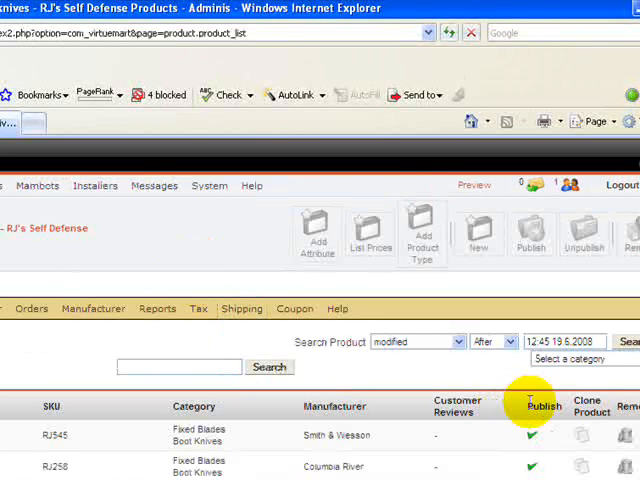
{"action": "mouse_move", "coordinate": [520, 303]}
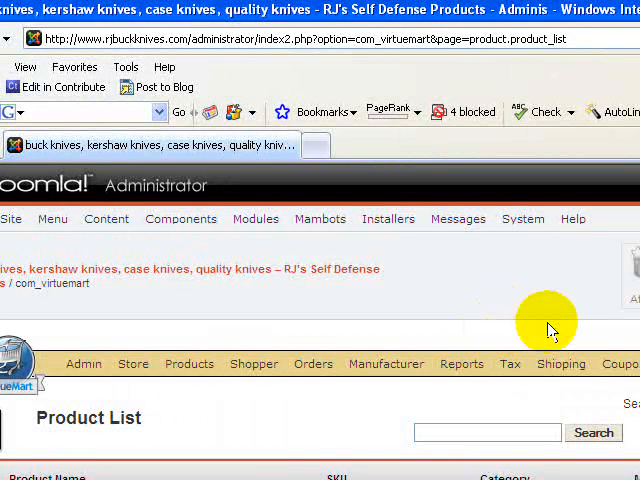
{"action": "mouse_move", "coordinate": [597, 331]}
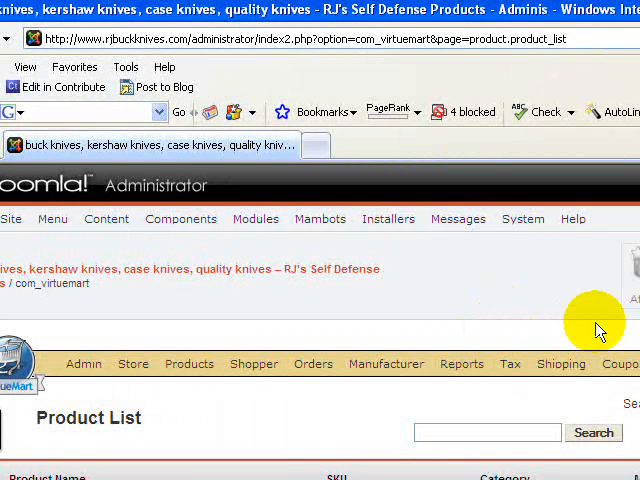